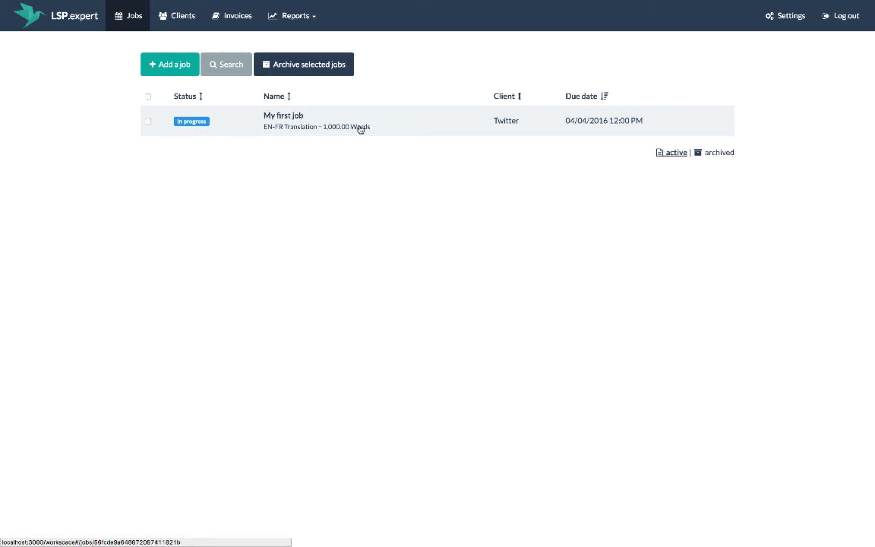
- Create a draft invoice for Twitter from My first job, 1,000 EN-FR words at 102.85 USD
click(284, 120)
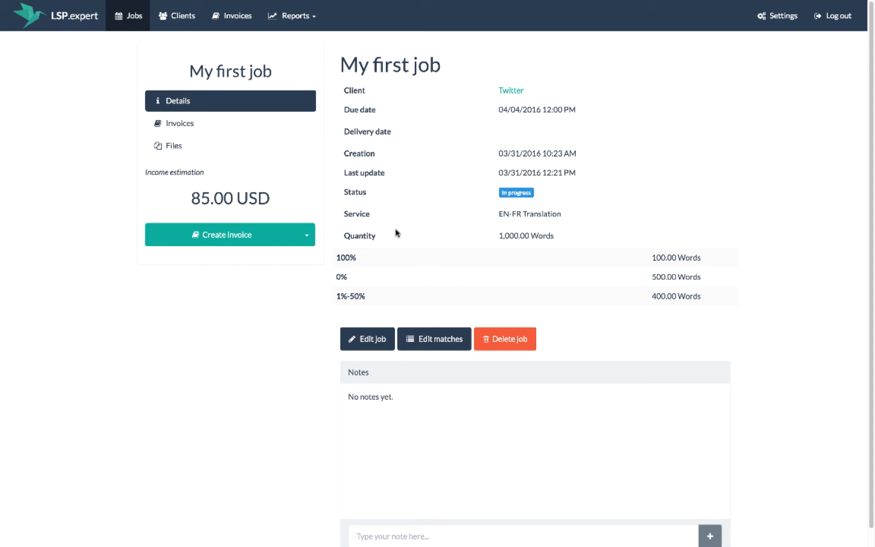
click(229, 234)
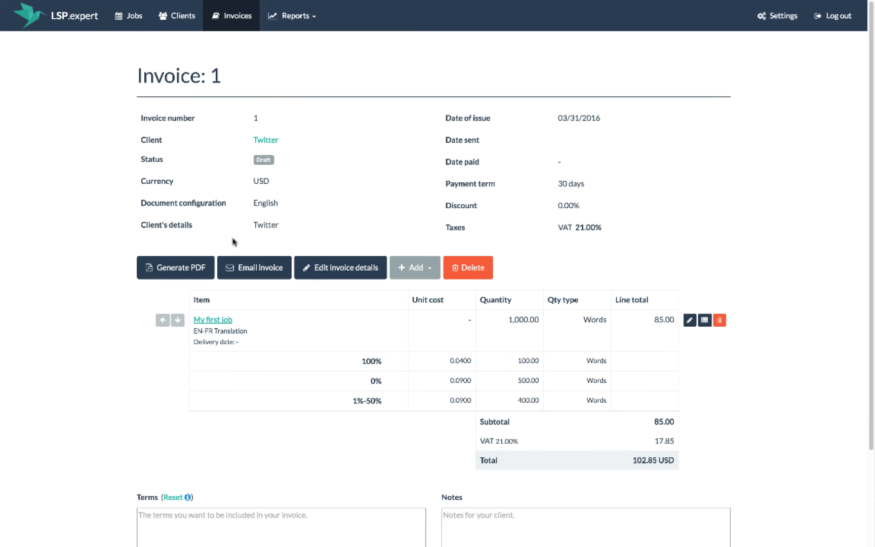
mouse_move(248, 222)
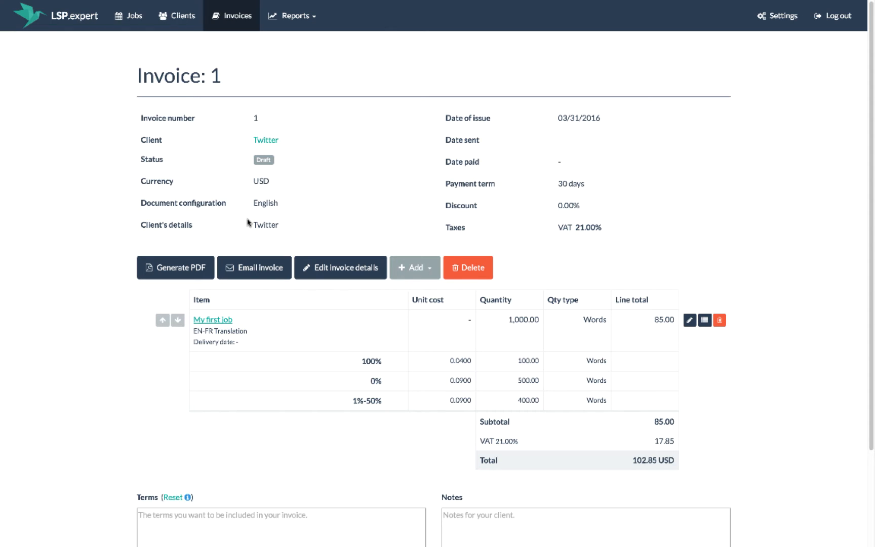
- From Twitter's Jobs list, invoice both My second job and My first job together
click(265, 140)
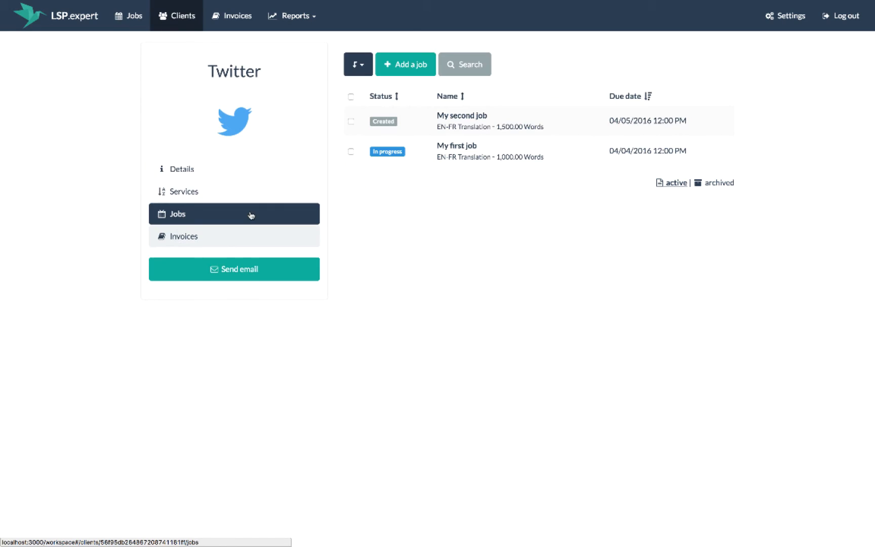
mouse_move(353, 104)
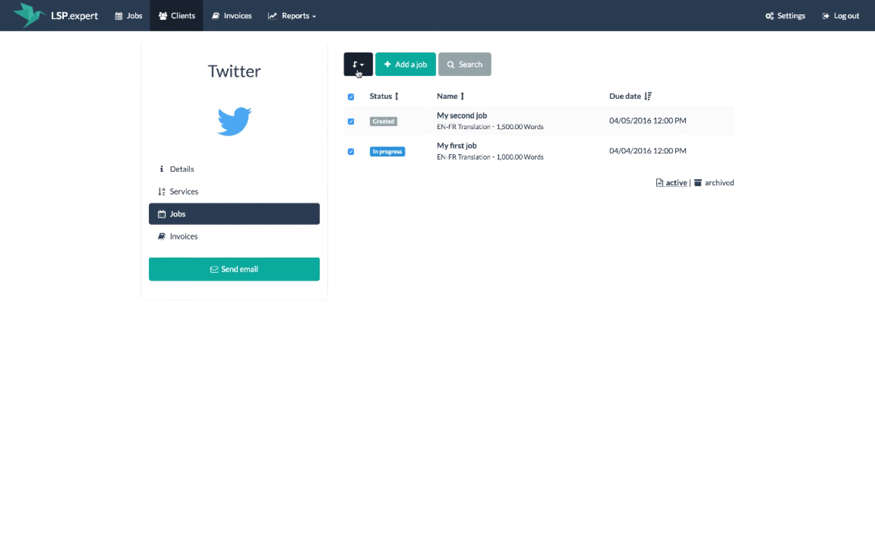
click(357, 64)
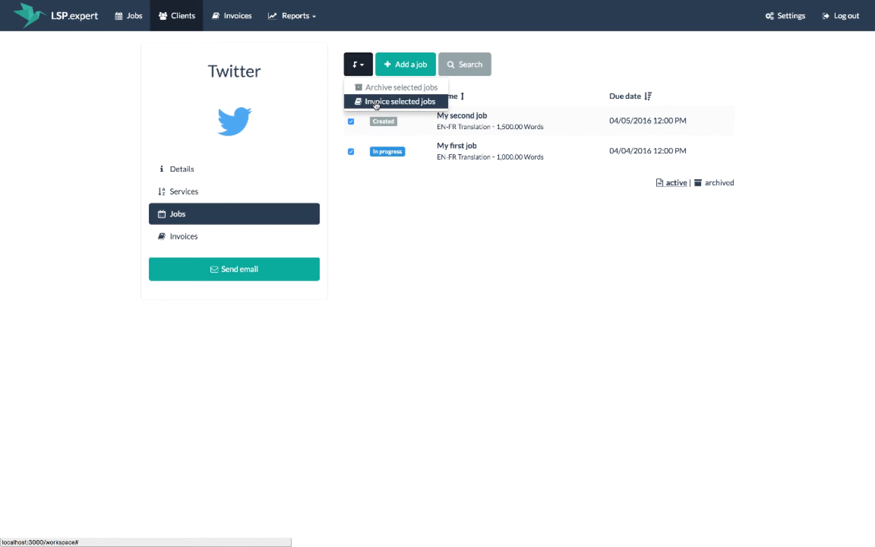
click(396, 101)
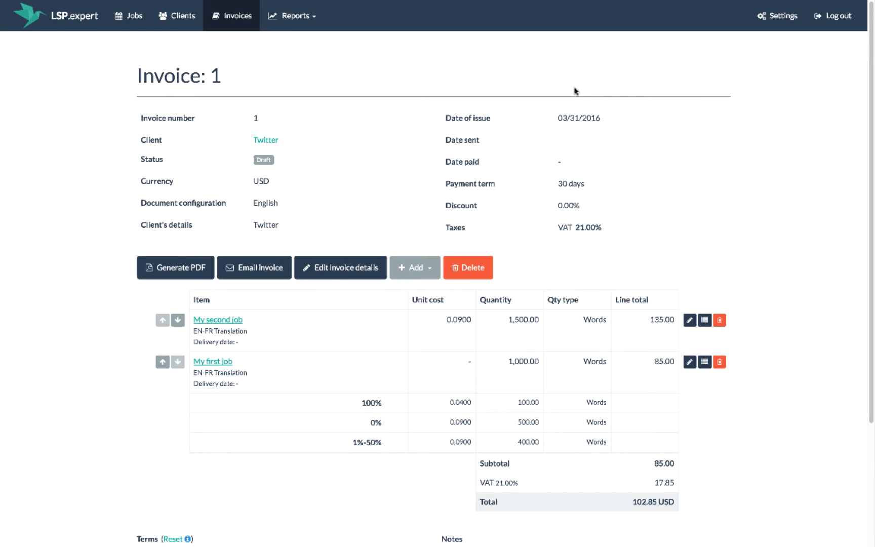
- Create a new blank invoice with Twitter as the client
click(231, 15)
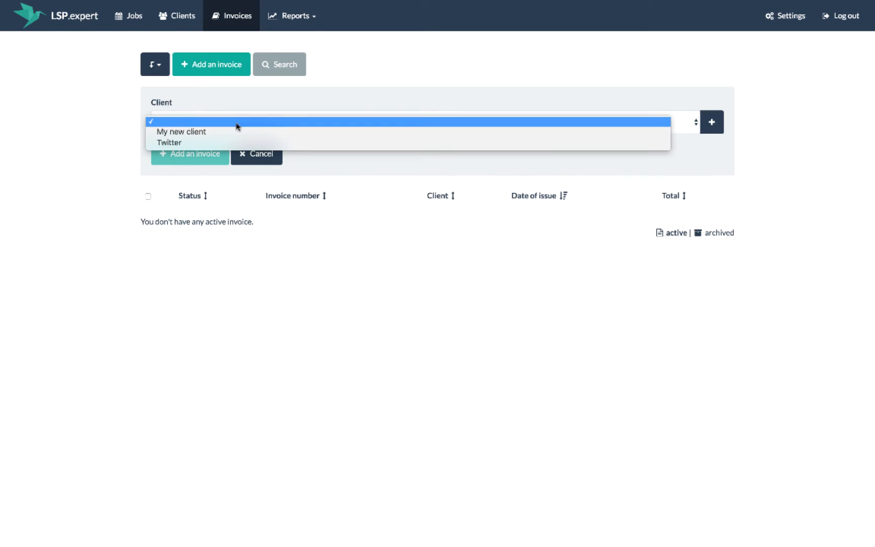
click(169, 142)
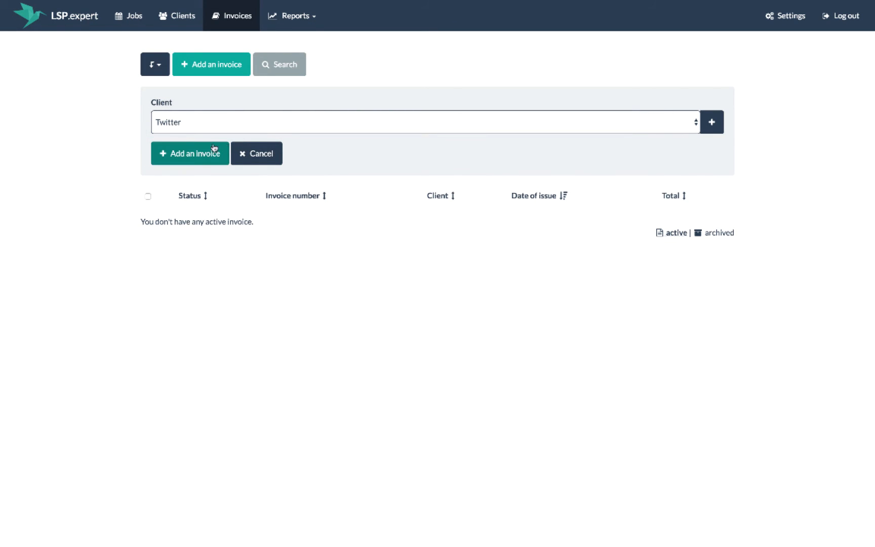
click(190, 153)
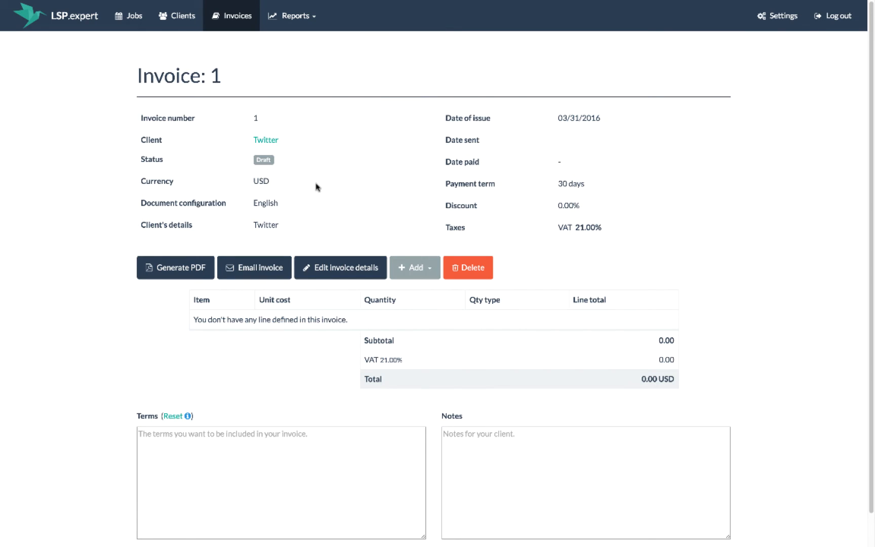
- Add the existing translation jobs as lines via Add another job
click(414, 268)
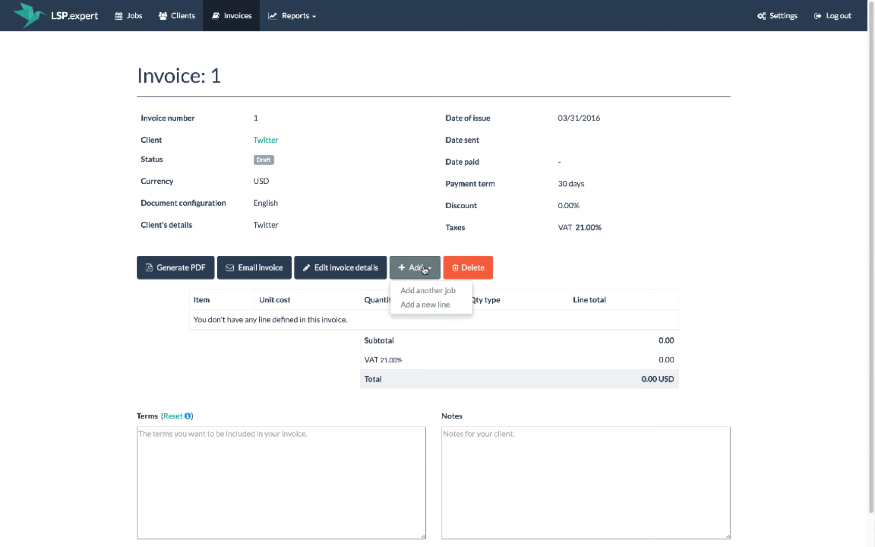
click(427, 291)
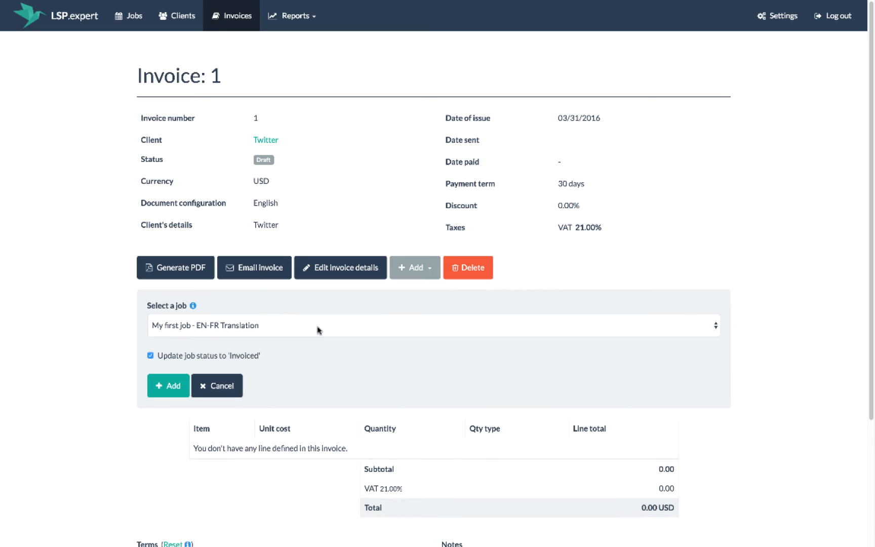
click(167, 386)
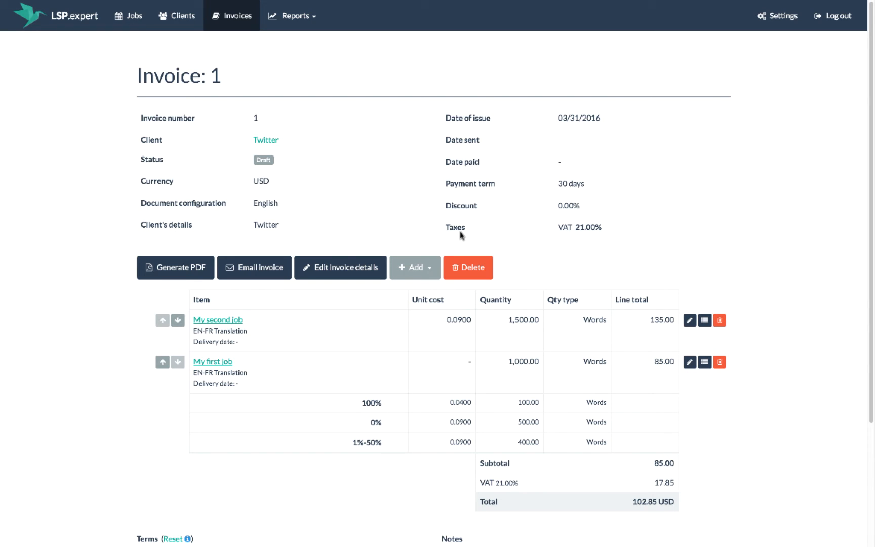
mouse_move(531, 259)
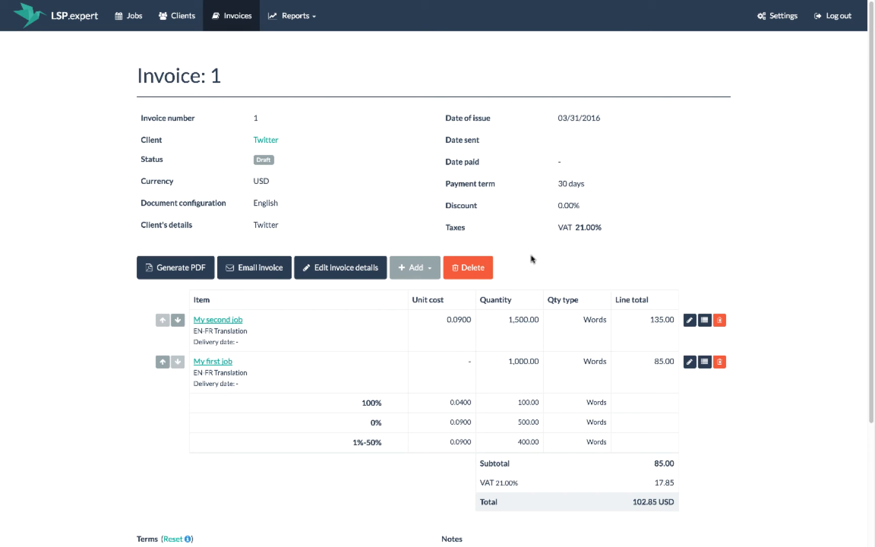
mouse_move(689, 320)
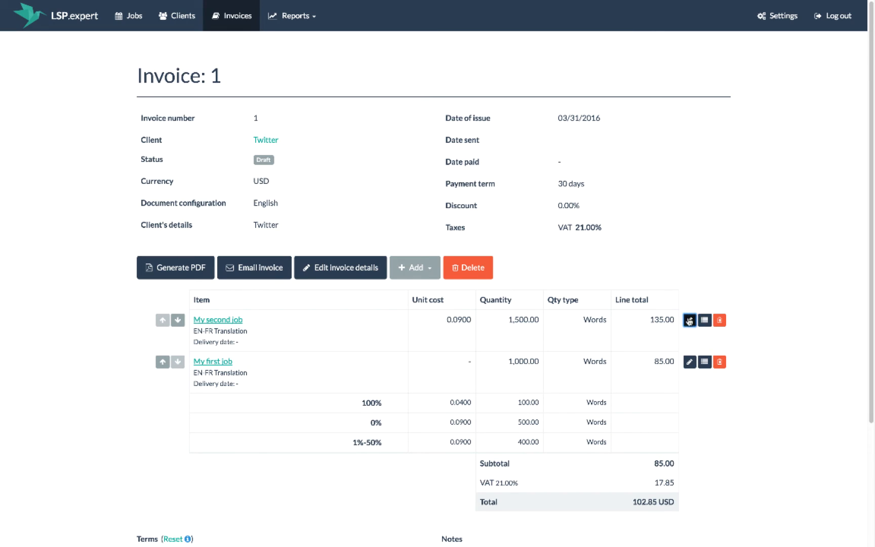
- Change My second job's unit cost to 0.0950, making its line total 142.50
click(690, 320)
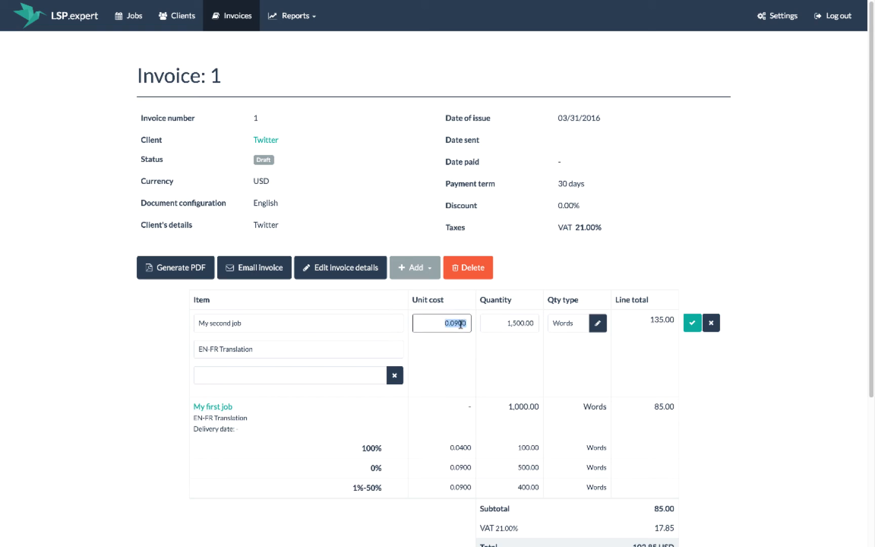
text(0.0950)
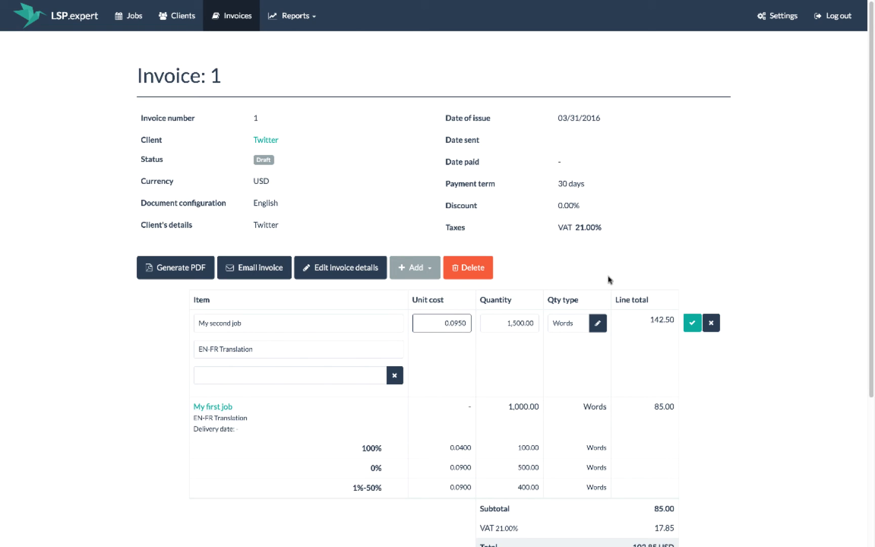
click(692, 322)
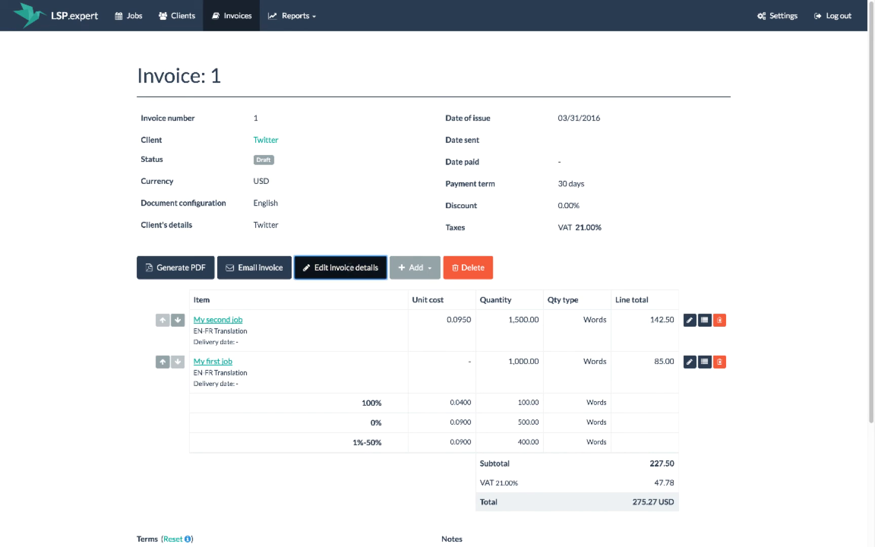
- Set invoice number 2016-001 and a 10% discount, lowering the total to 247.75 USD
click(339, 266)
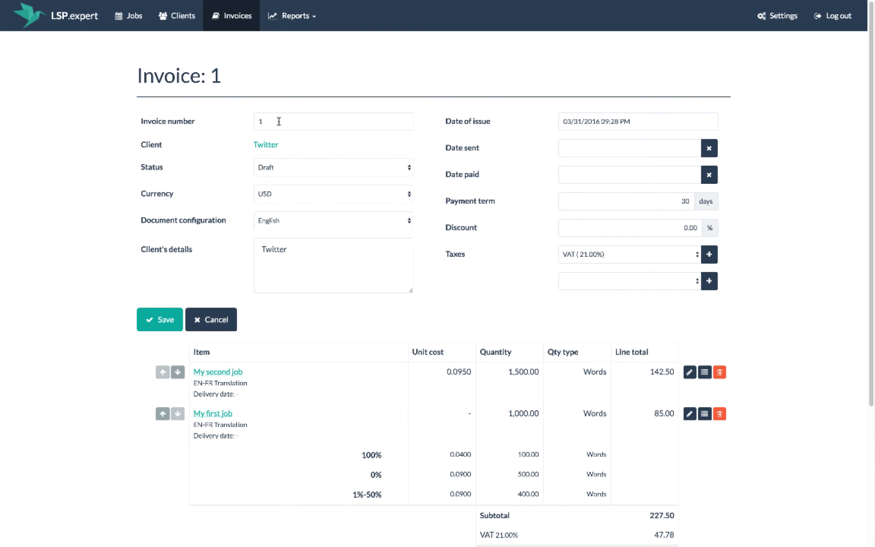
text(2016)
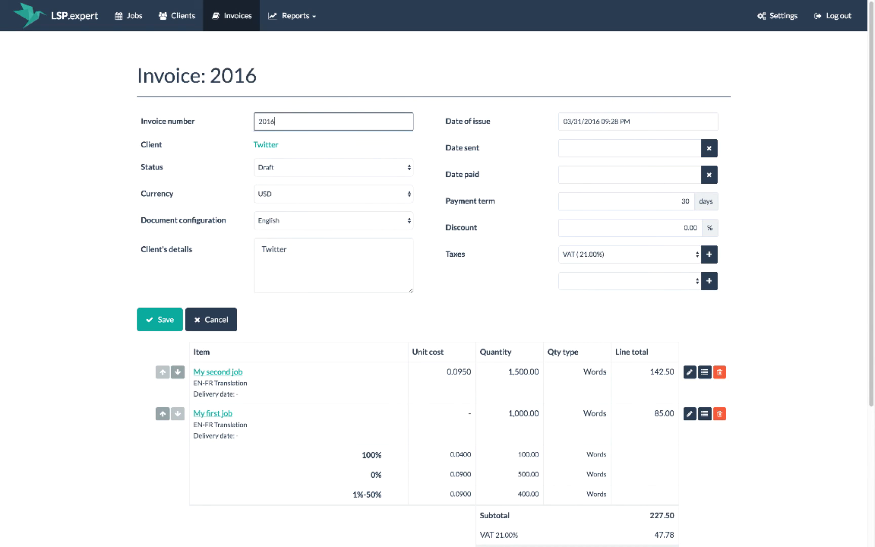
text(-001)
click(630, 228)
text(10)
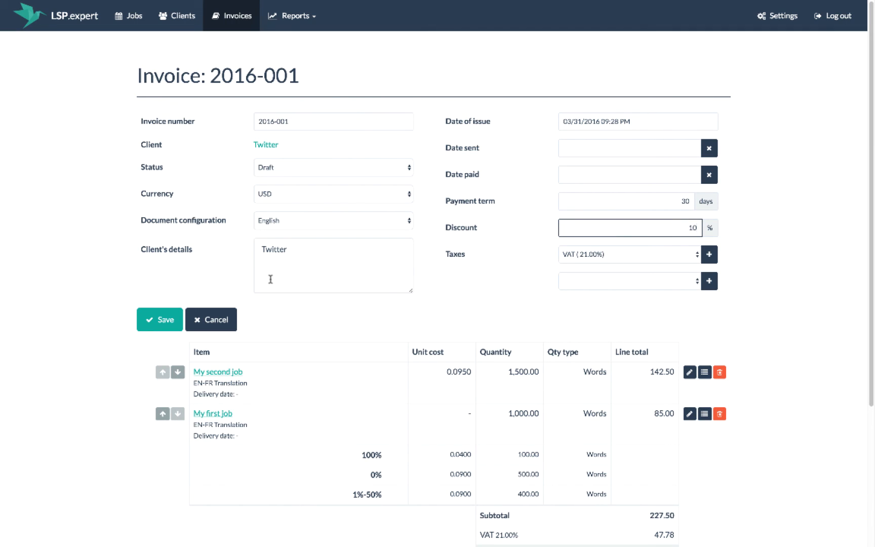
click(159, 319)
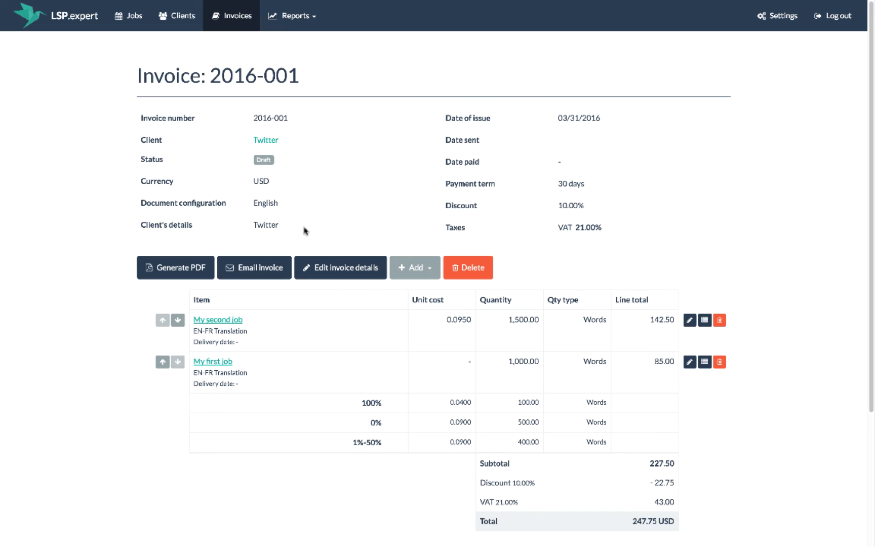
click(254, 267)
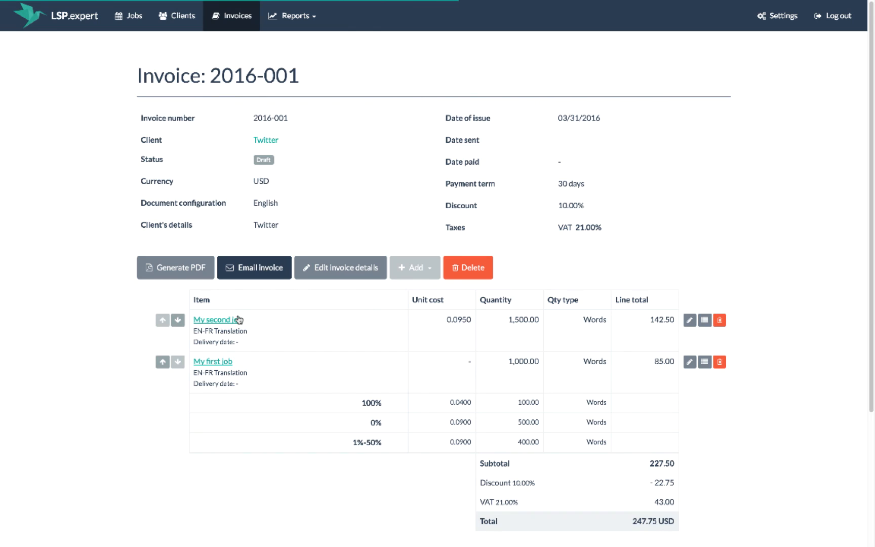
- Mark invoice 2016-001 as Sent with send date 03/31/2016
click(254, 268)
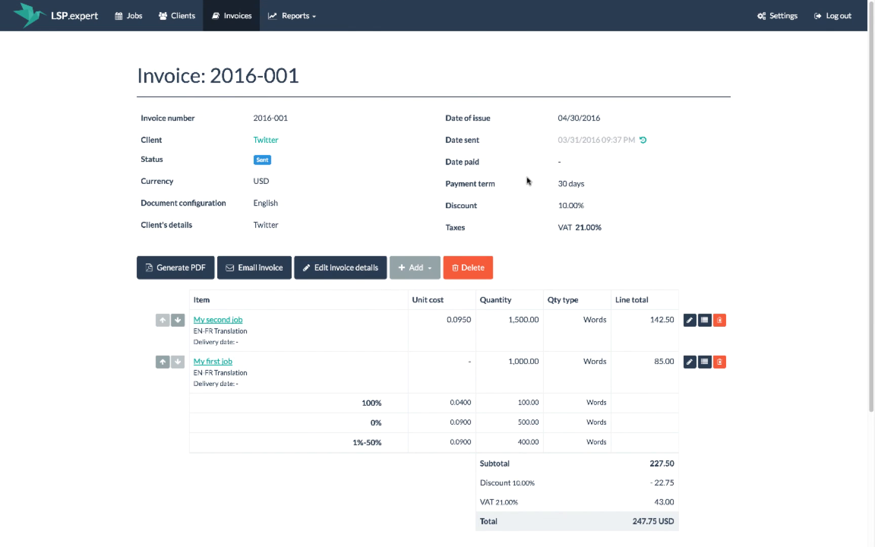